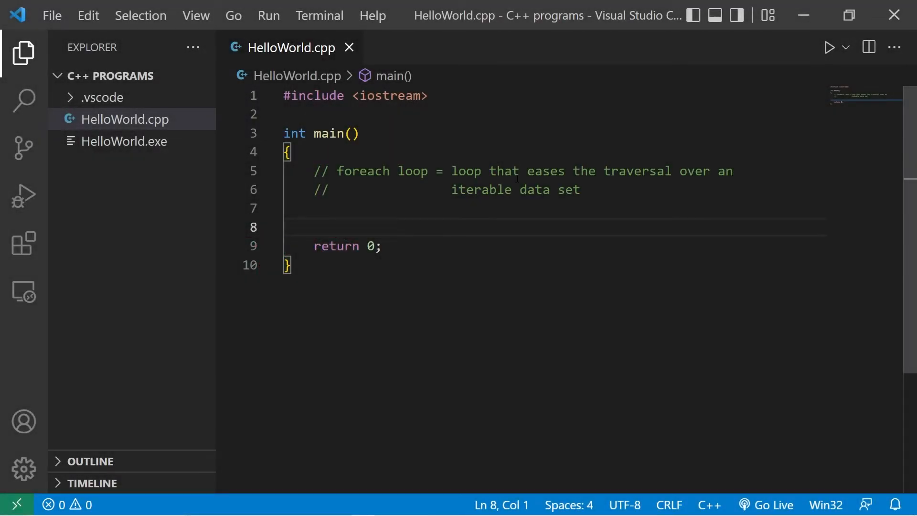
# Step: Declare std::string students[] with Spongebob, Patrick and Squidward
pyautogui.moveTo(338, 171); pyautogui.dragTo(428, 171)
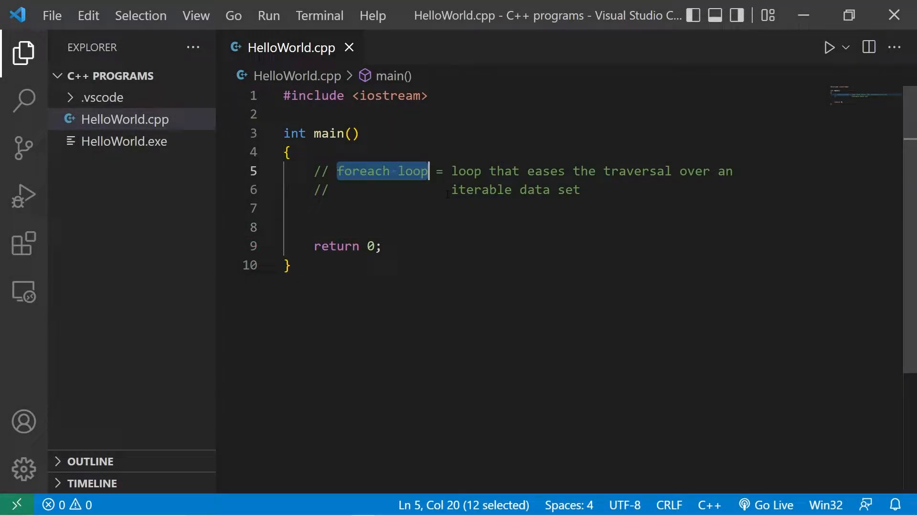
pyautogui.doubleClick(466, 171)
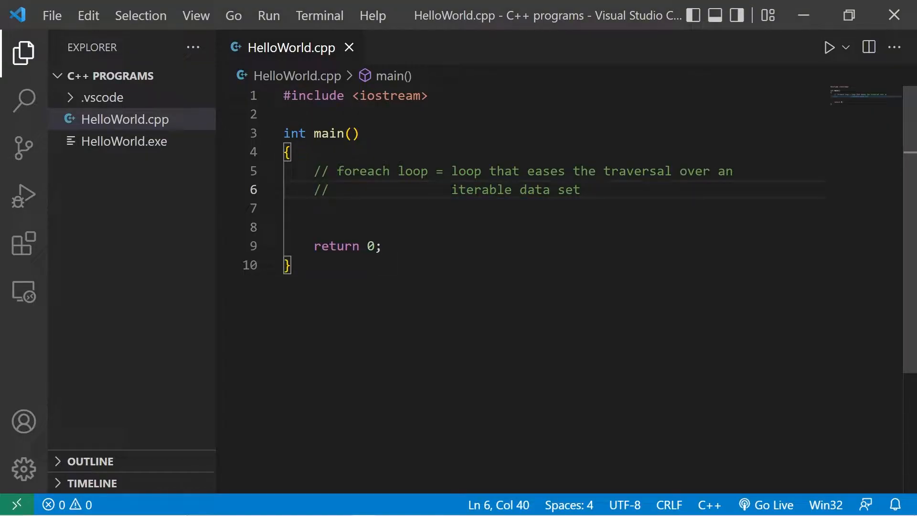
pyautogui.moveTo(532, 235)
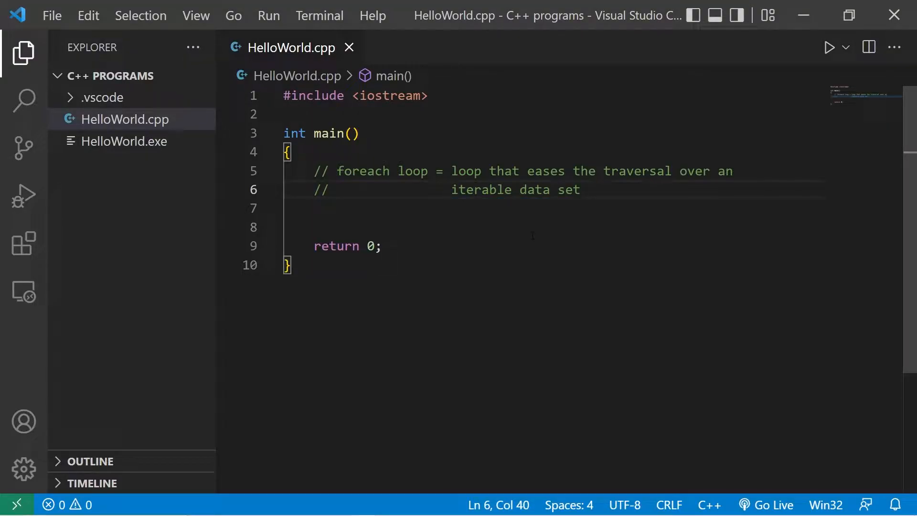
pyautogui.write('std::string students[] = {"Spongebob", "Patrick", "Squidward"};')
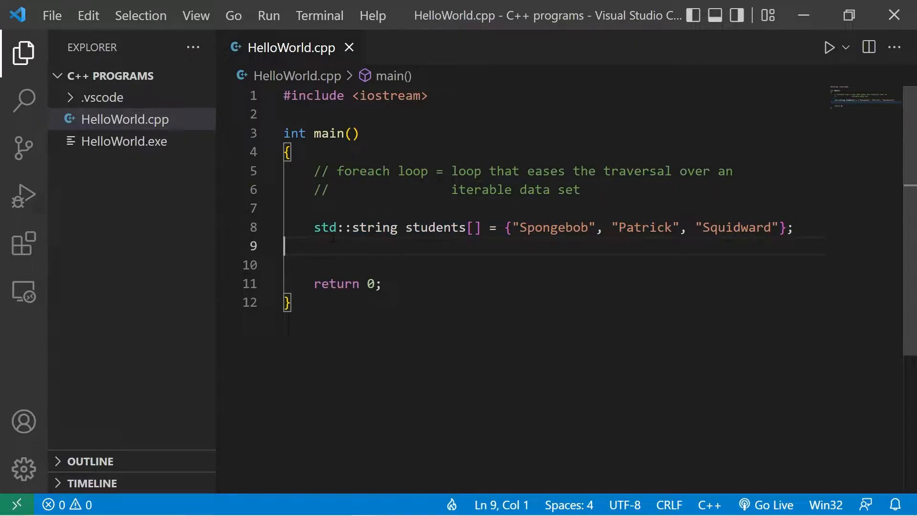
pyautogui.doubleClick(435, 228)
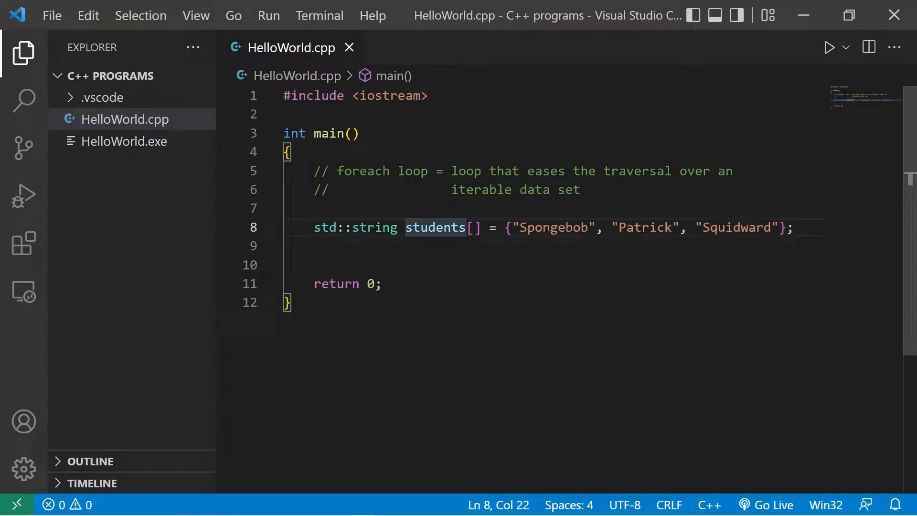
pyautogui.click(762, 227)
pyautogui.write('for(int i = 0; i < sizeof(students)/ sizeof(students[0]); i++){')
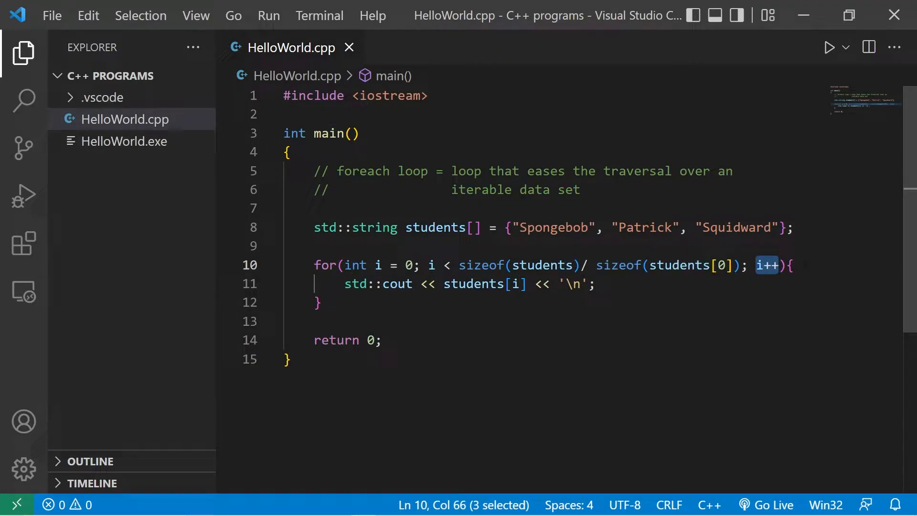
# Step: Run the program so the terminal prints Spongebob, Patrick and Squidward
pyautogui.click(829, 46)
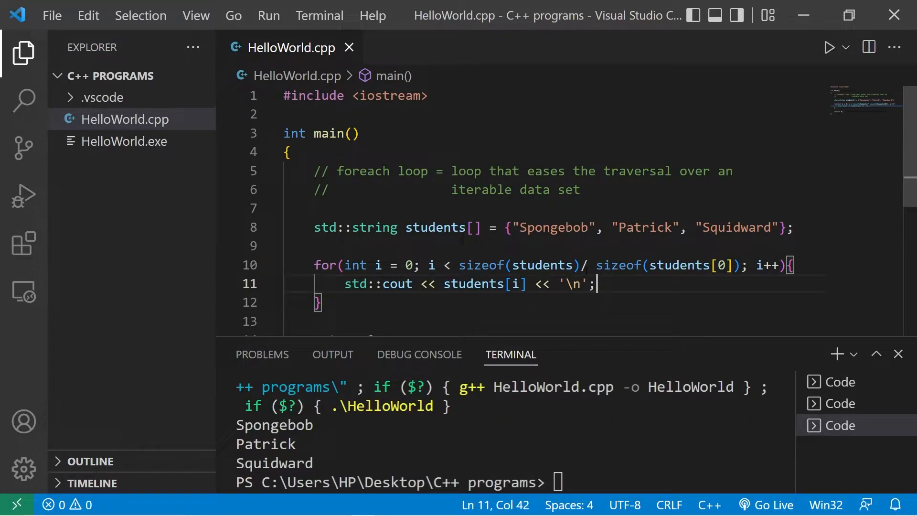
pyautogui.scroll(-3)
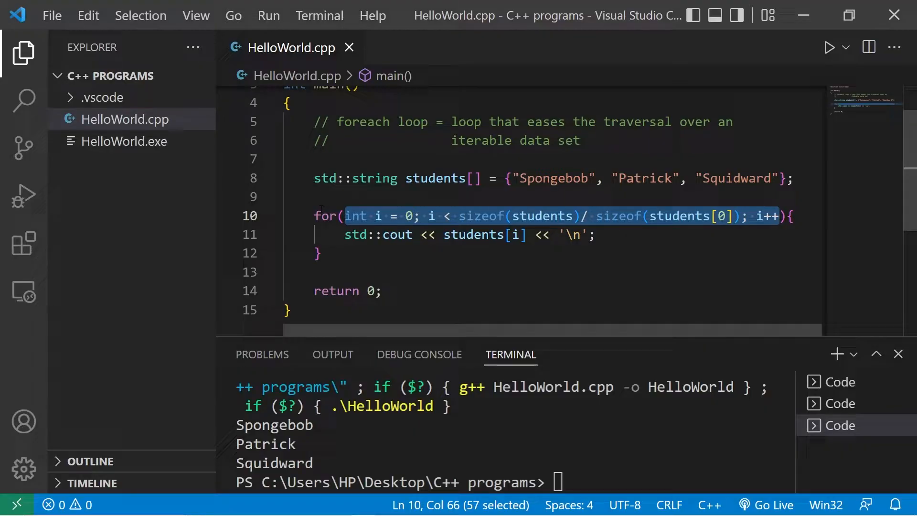
pyautogui.click(655, 236)
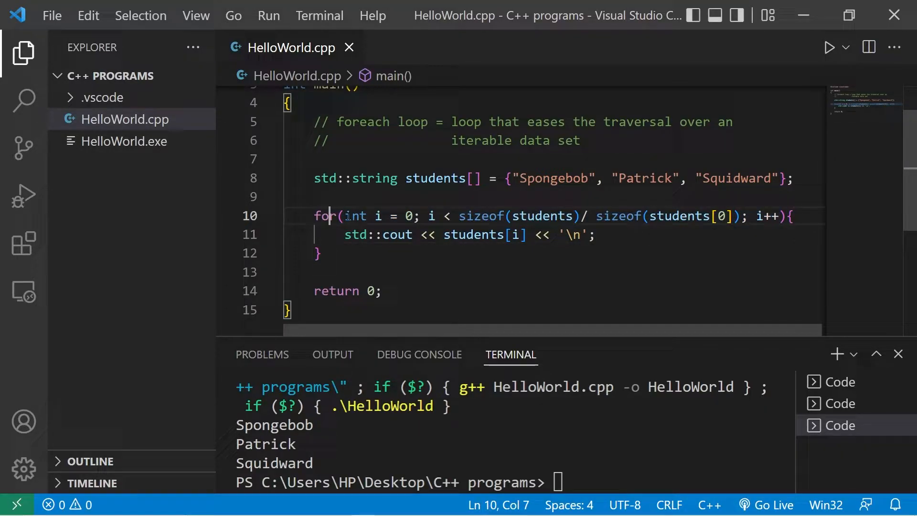
# Step: Delete the classic for loop's header contents and body code
pyautogui.click(316, 254)
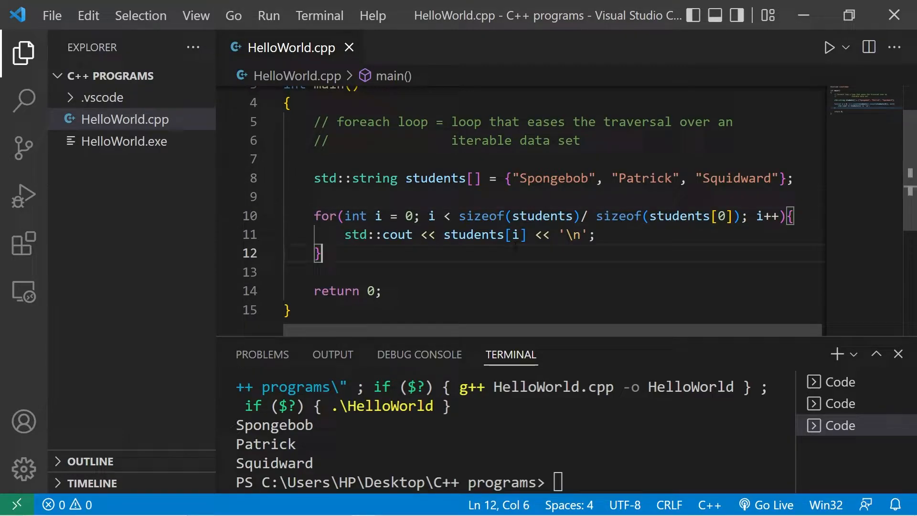
pyautogui.doubleClick(767, 215)
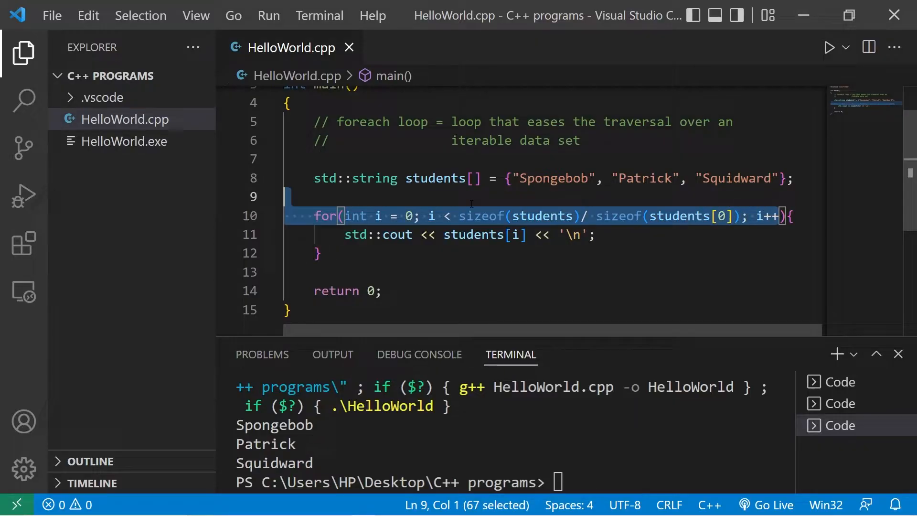
pyautogui.click(344, 216)
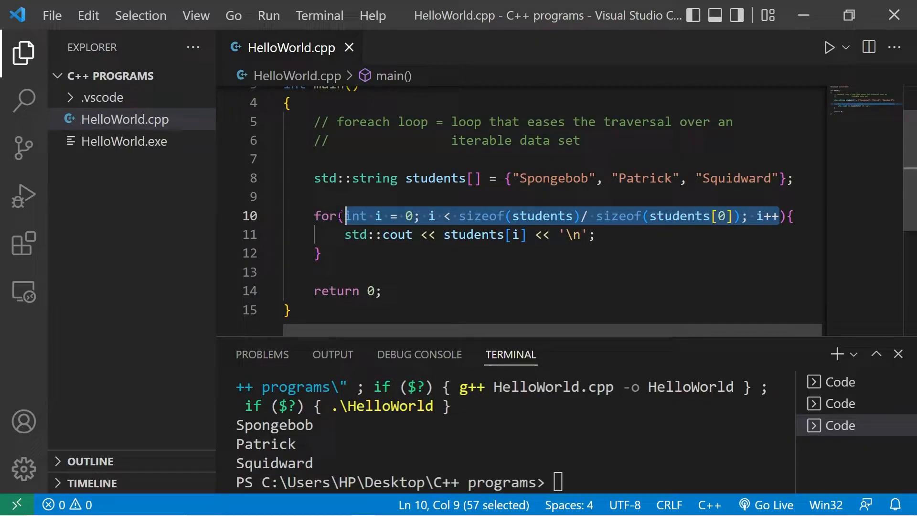
pyautogui.press('Delete')
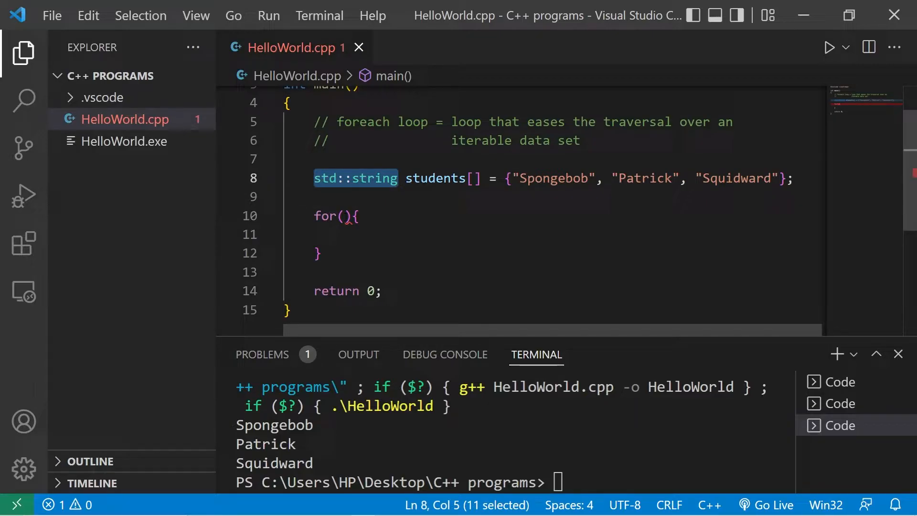
# Step: Write the foreach header for(std::string student : students)
pyautogui.write('std::string')
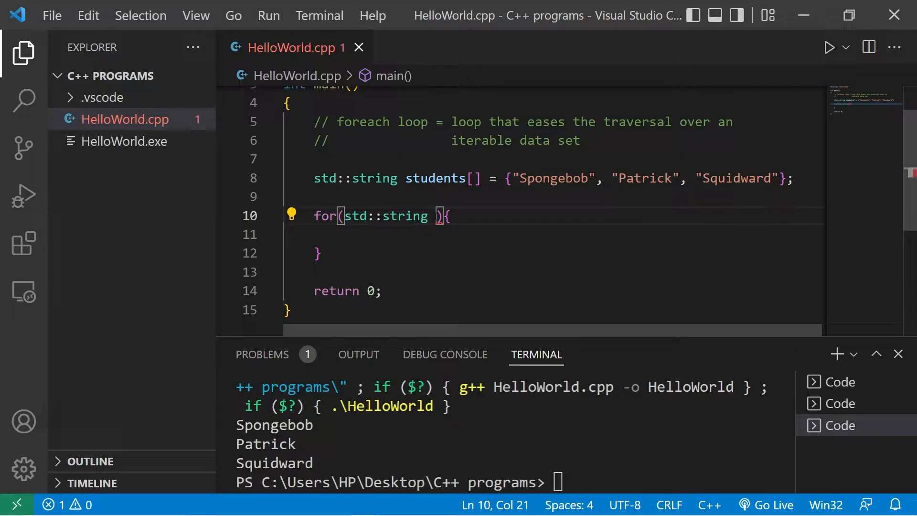
pyautogui.write('student :')
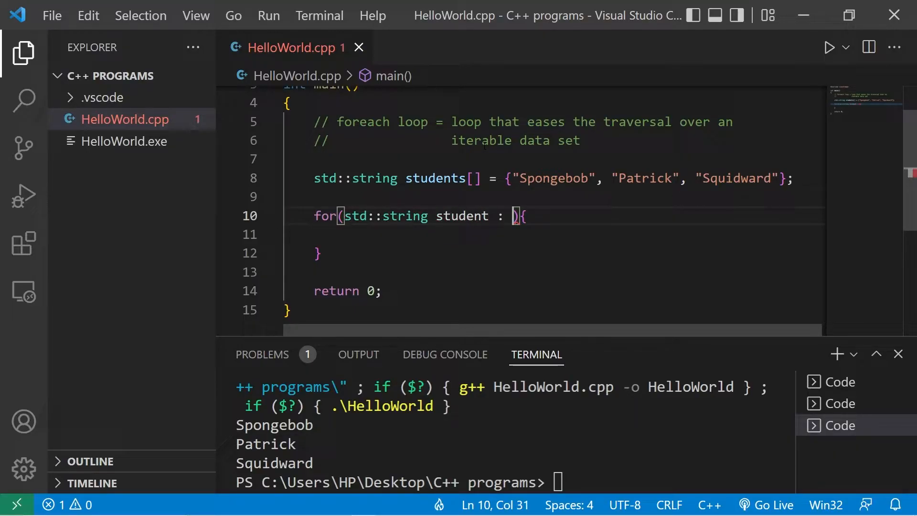
pyautogui.moveTo(452, 140); pyautogui.dragTo(580, 141)
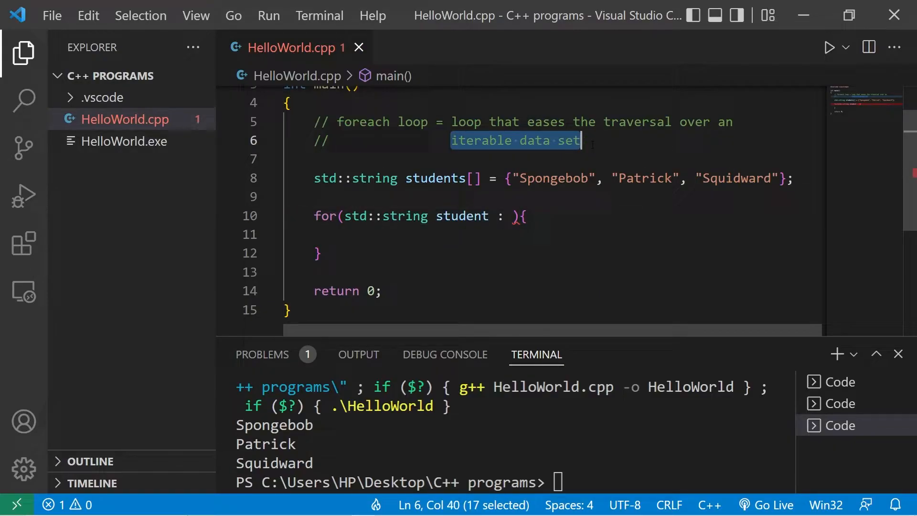
pyautogui.click(514, 216)
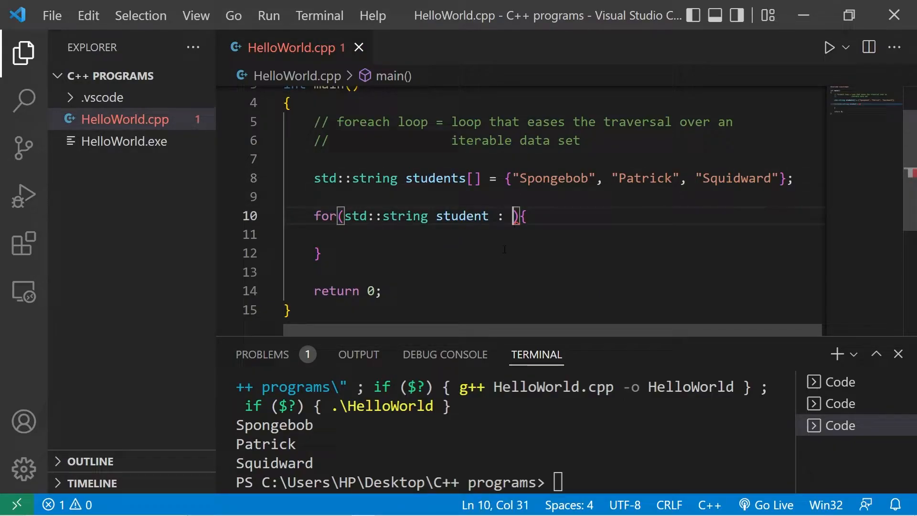
pyautogui.write('students')
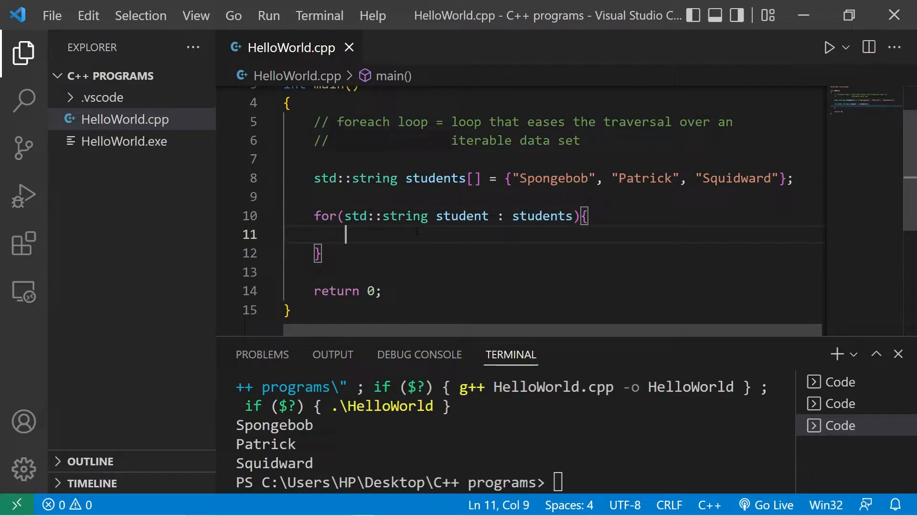
# Step: Add std::cout << student << '\n'; as the loop body
pyautogui.write('std::cout <<')
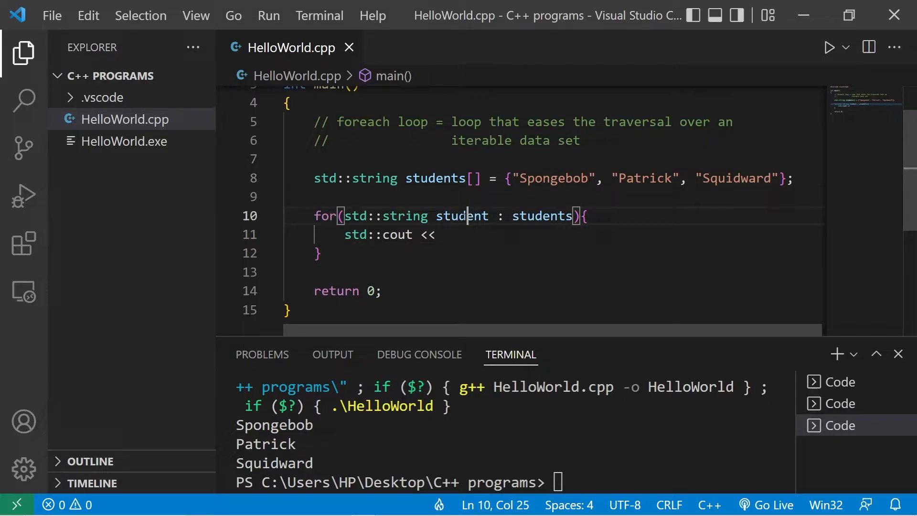
pyautogui.doubleClick(463, 216)
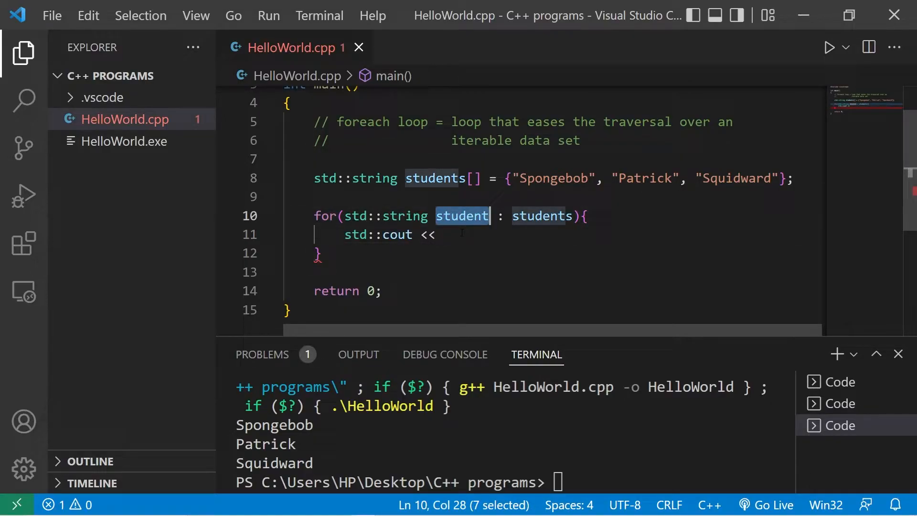
pyautogui.write('student <<')
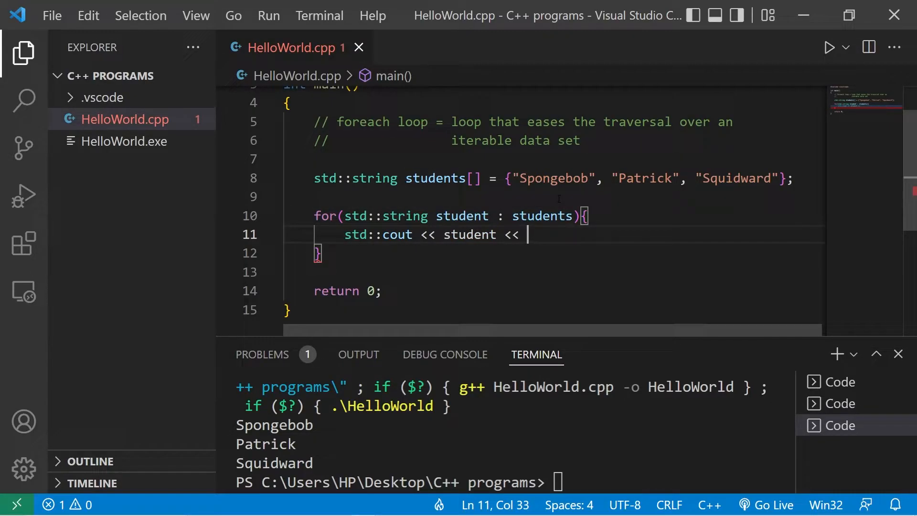
pyautogui.write("'\\n'")
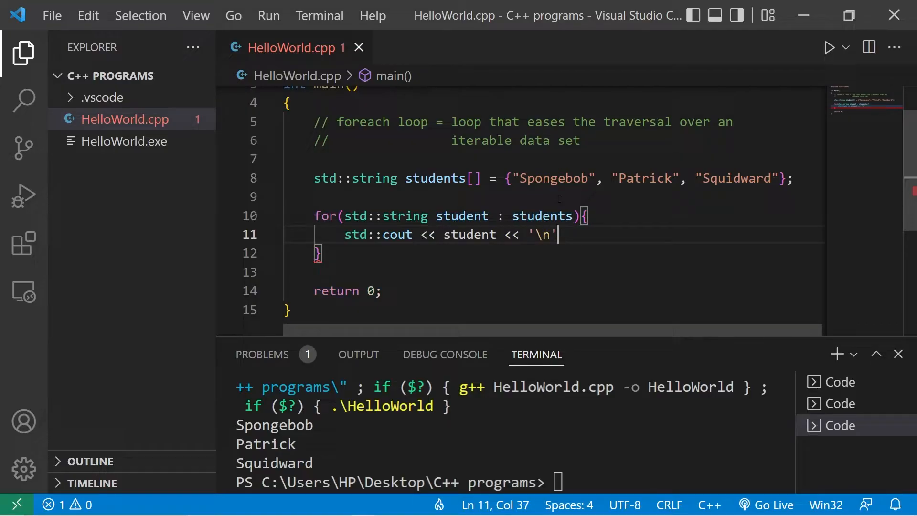
pyautogui.write(';')
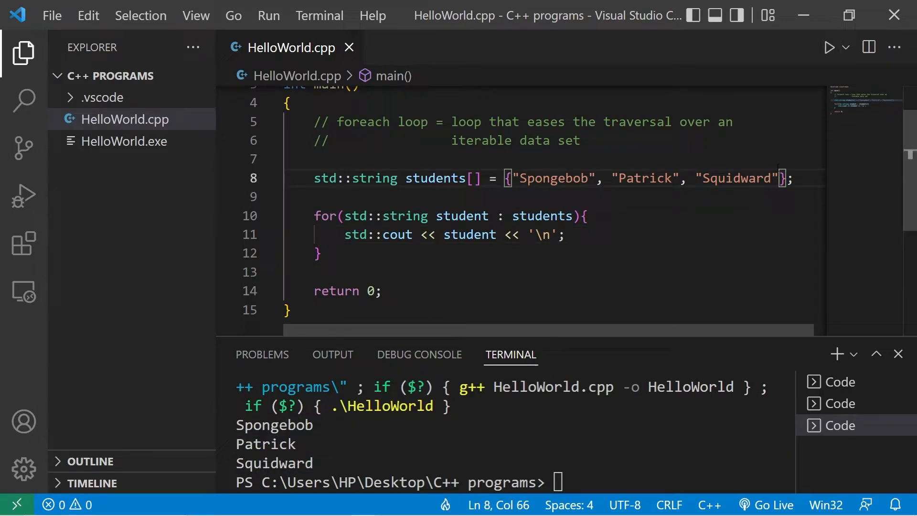
# Step: Append "Sandy" to the students array and rerun to print four names
pyautogui.write(', ""')
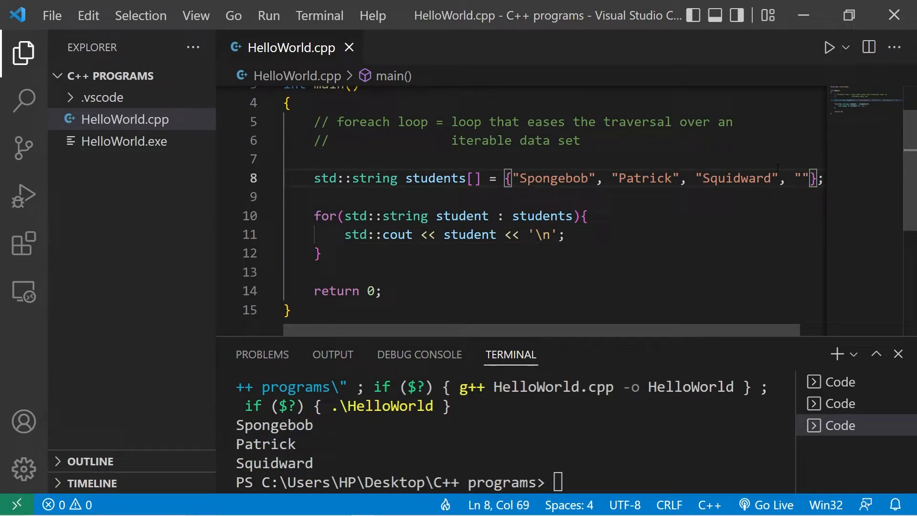
pyautogui.write('Sandy')
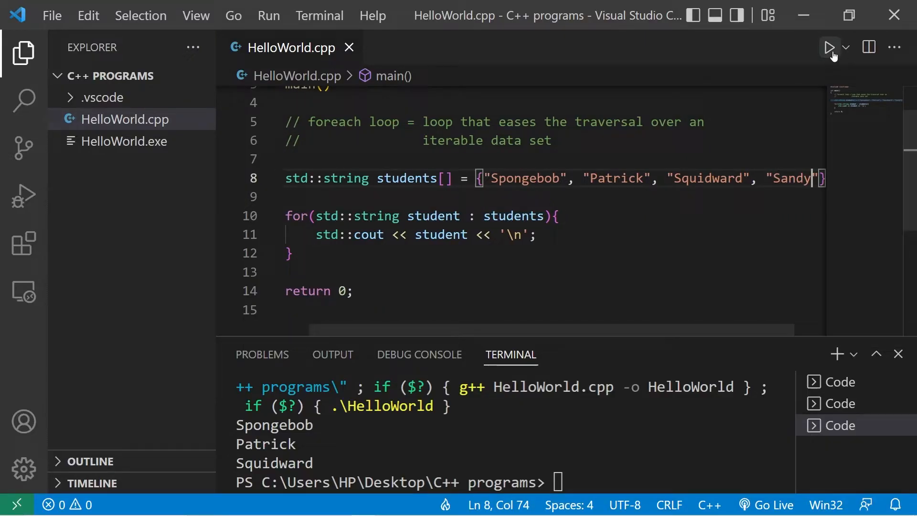
pyautogui.click(829, 47)
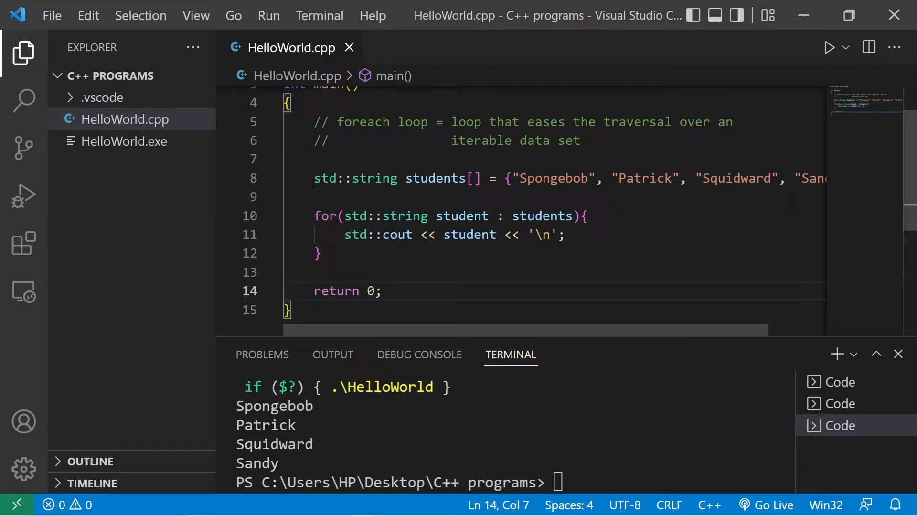
# Step: Comment out the students array and declare int grades[] = {65, 72, 81, 93}
pyautogui.write('//')
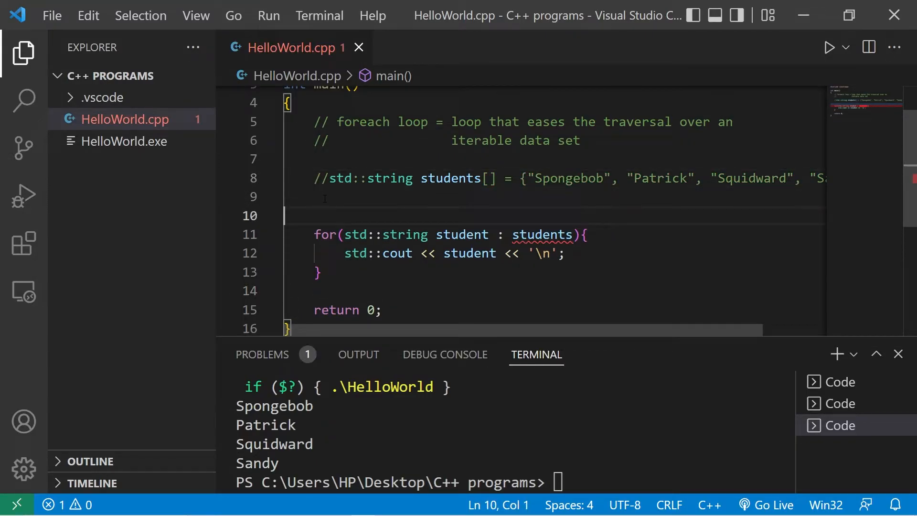
pyautogui.write('int')
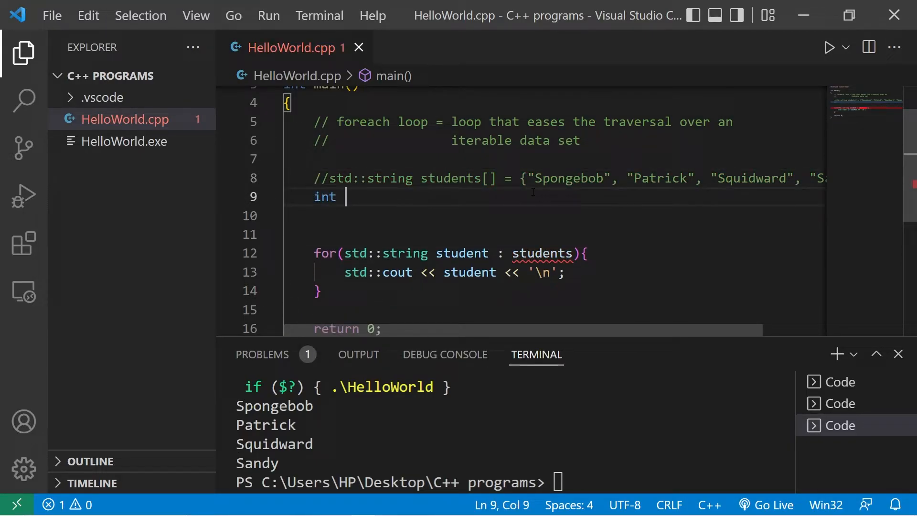
pyautogui.write('grades')
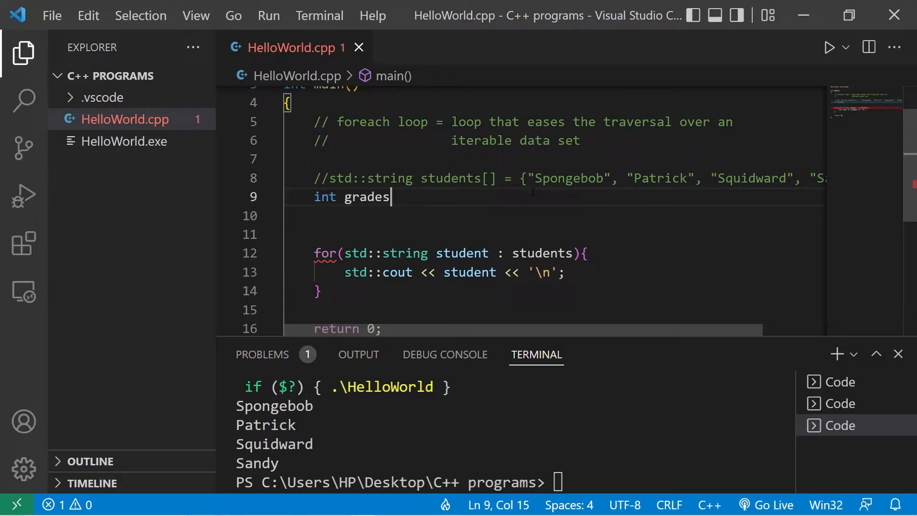
pyautogui.write('[] = {}')
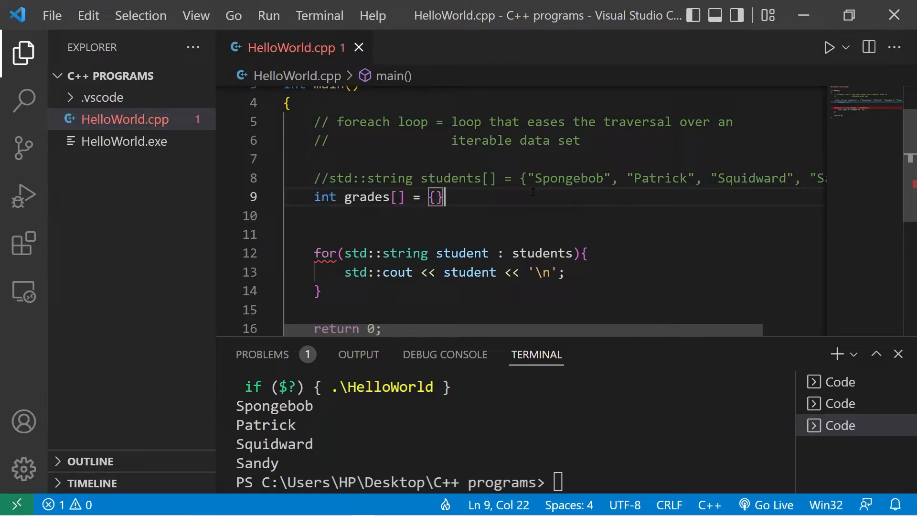
pyautogui.write(';')
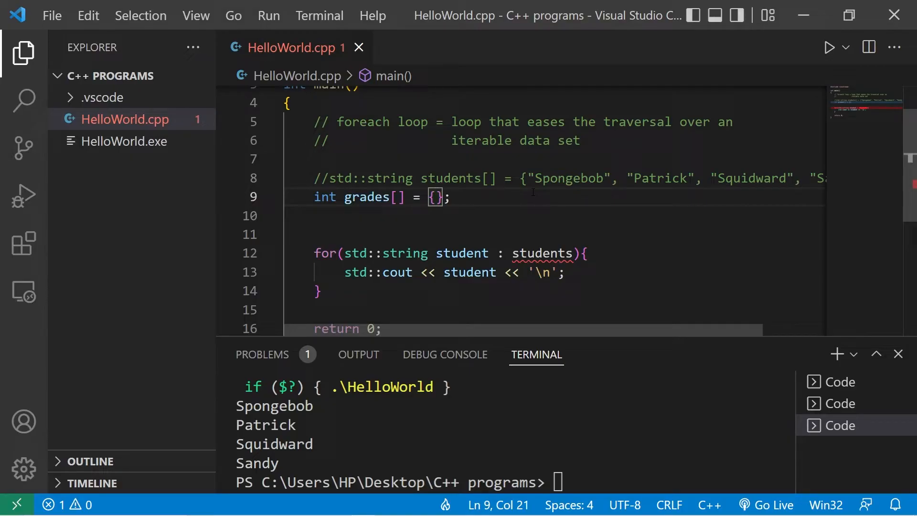
pyautogui.write('65,')
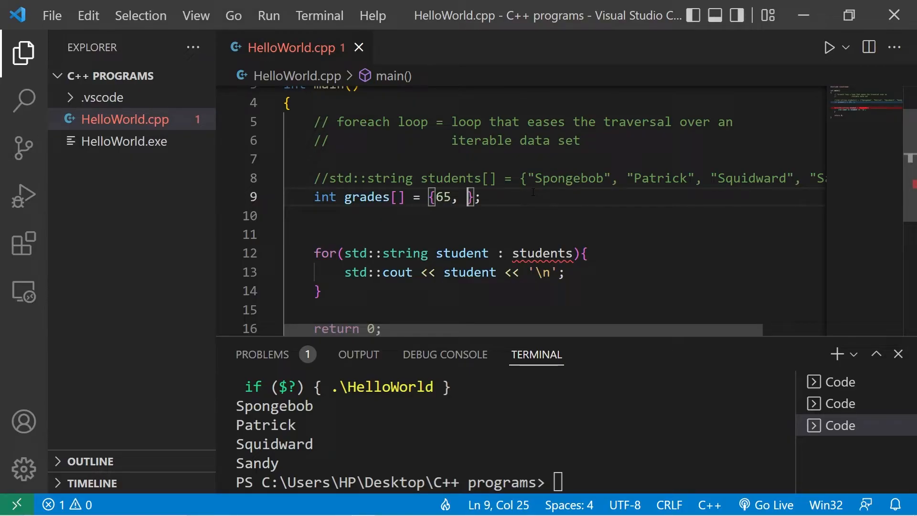
pyautogui.write('72,')
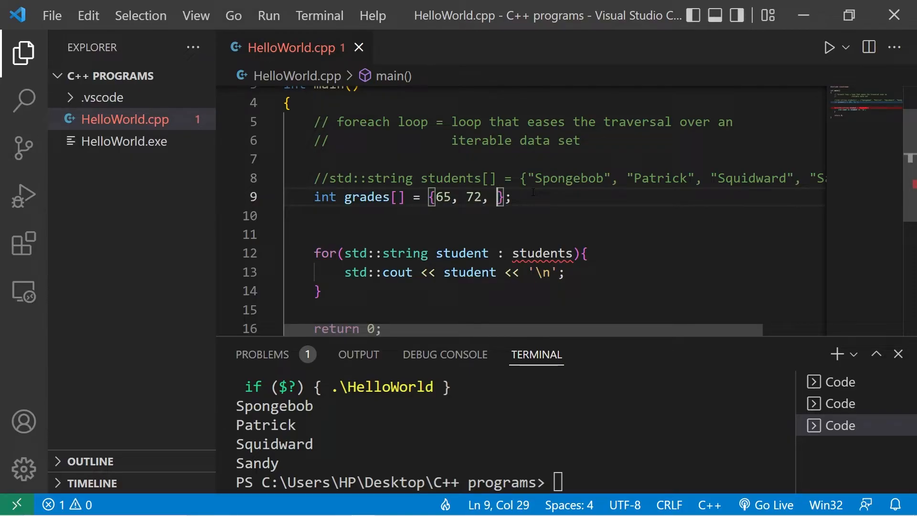
pyautogui.write('81, 93')
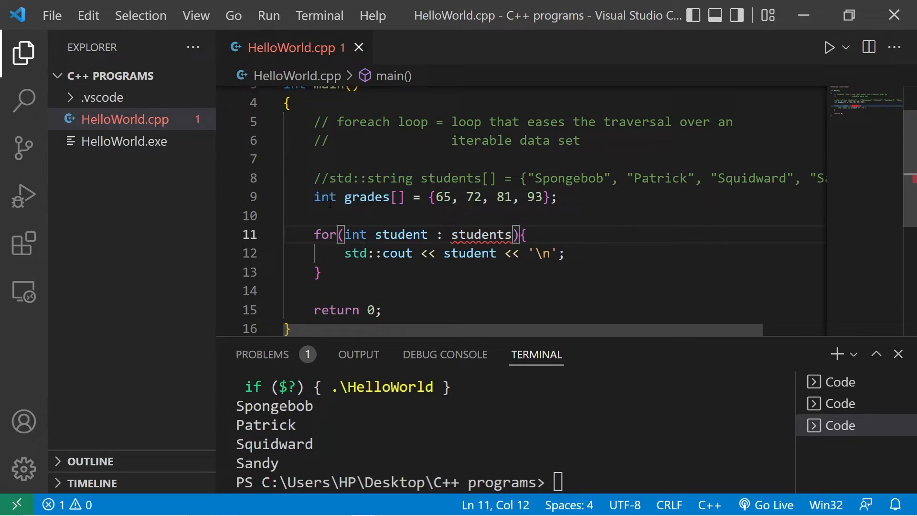
# Step: Rename the loop variable to grade, print grade, and rerun the program
pyautogui.doubleClick(400, 235)
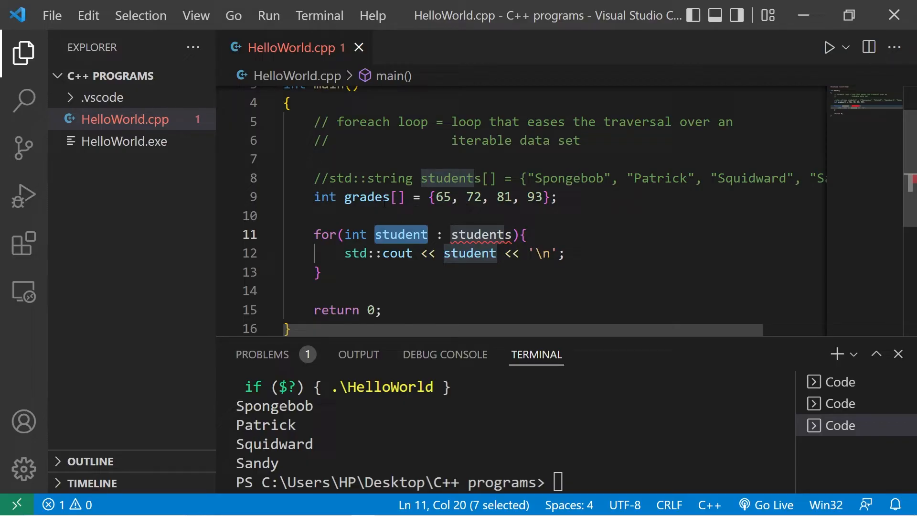
pyautogui.write('grade')
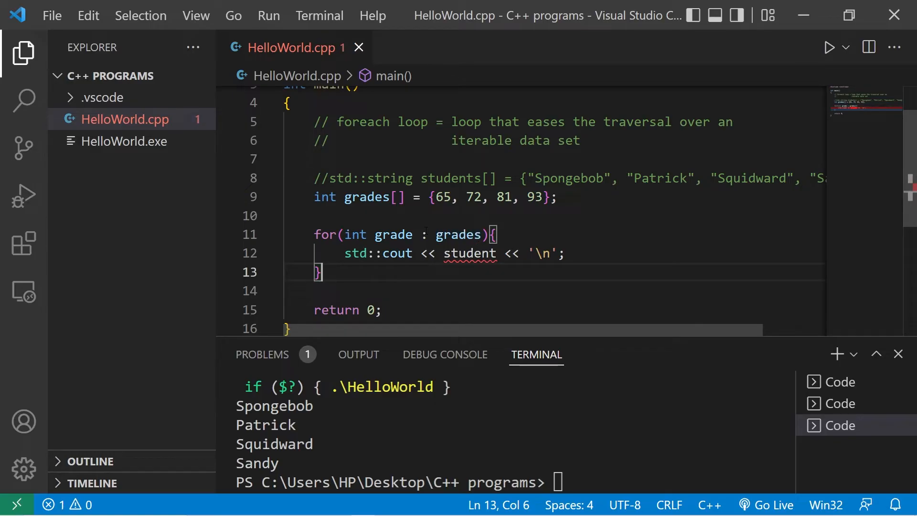
pyautogui.doubleClick(393, 234)
pyautogui.write('gra')
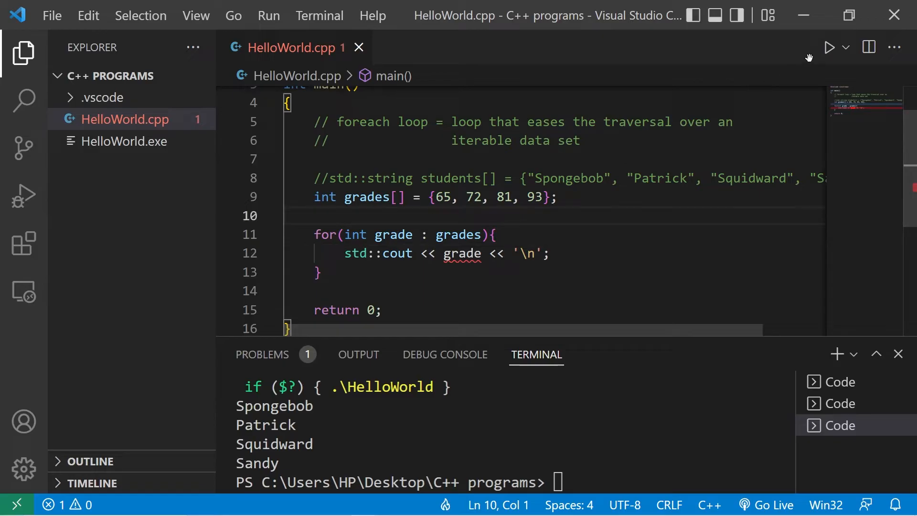
pyautogui.click(829, 47)
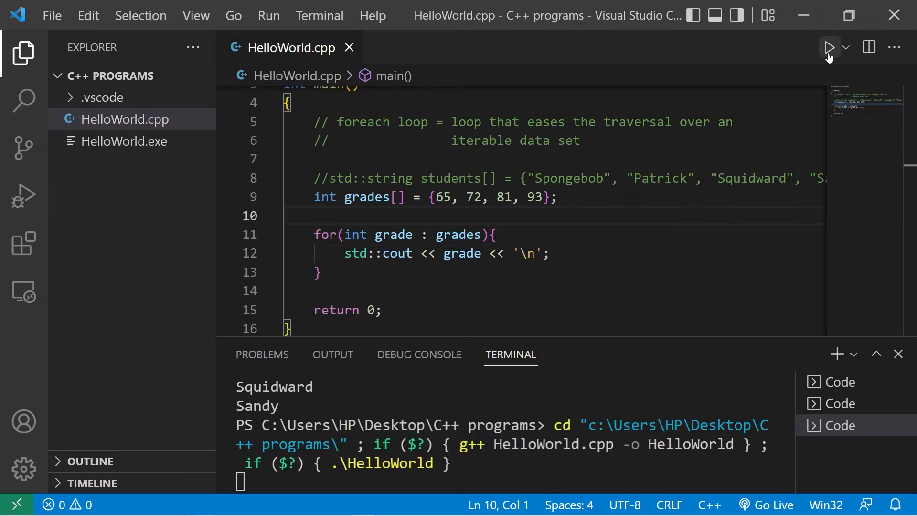
# Step: Confirm the terminal output 65, 72, 81, 93 and highlight the foreach header and comment
pyautogui.click(829, 46)
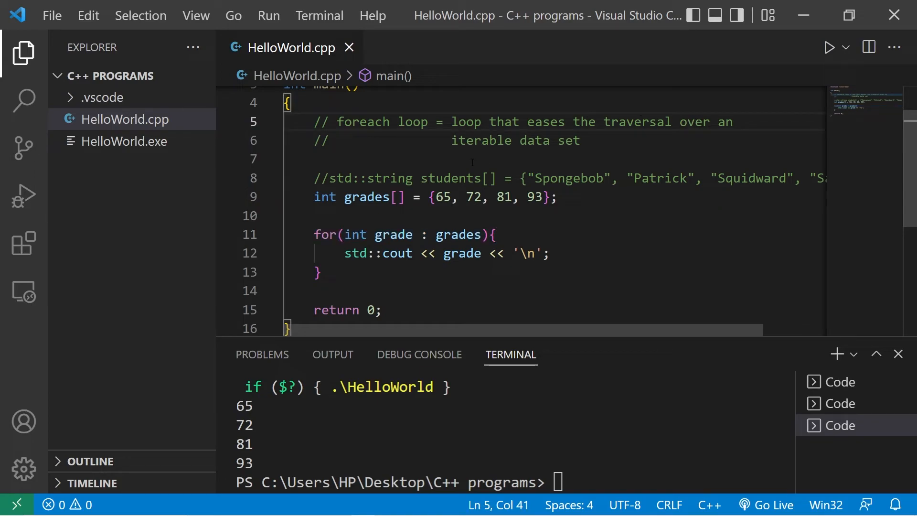
pyautogui.moveTo(345, 235); pyautogui.dragTo(482, 235)
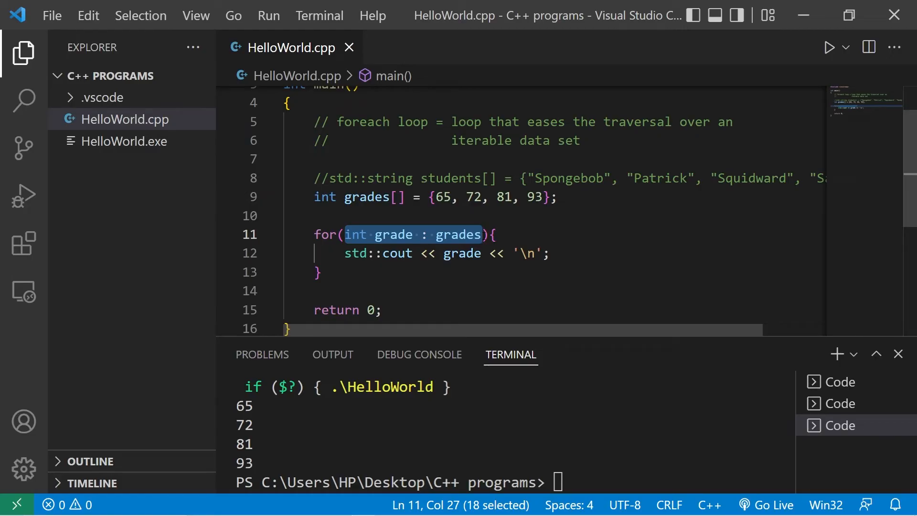
pyautogui.click(317, 273)
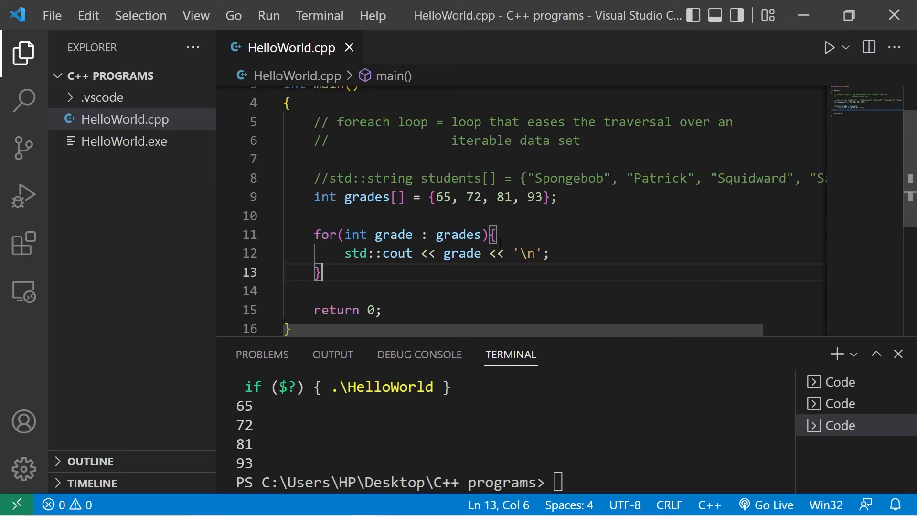
pyautogui.moveTo(315, 234); pyautogui.dragTo(495, 234)
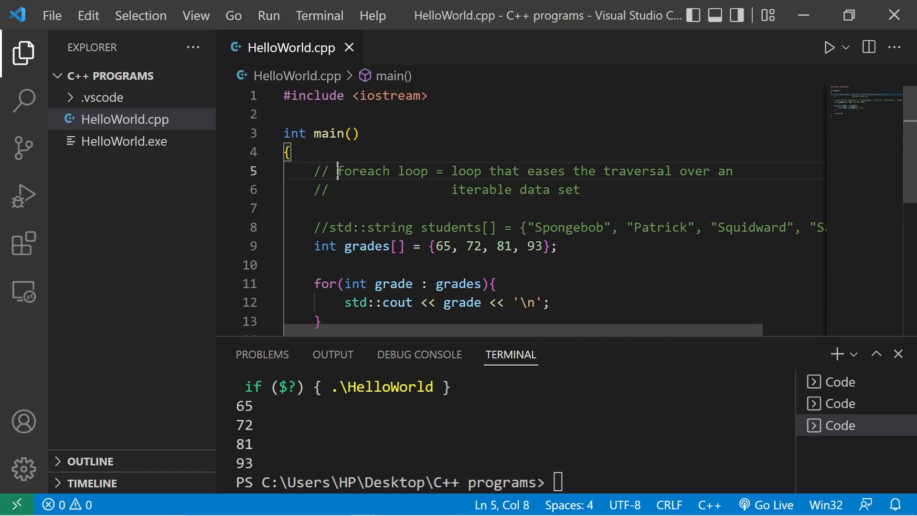
pyautogui.moveTo(338, 171); pyautogui.dragTo(428, 171)
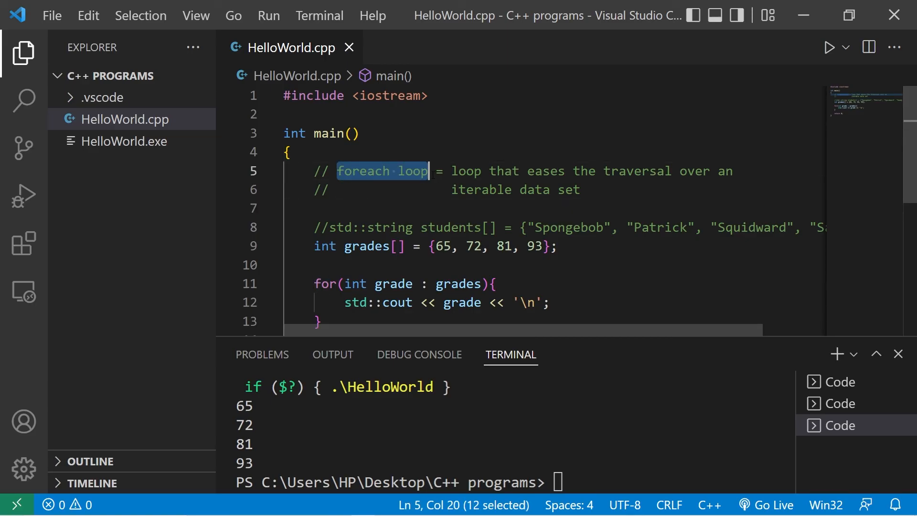